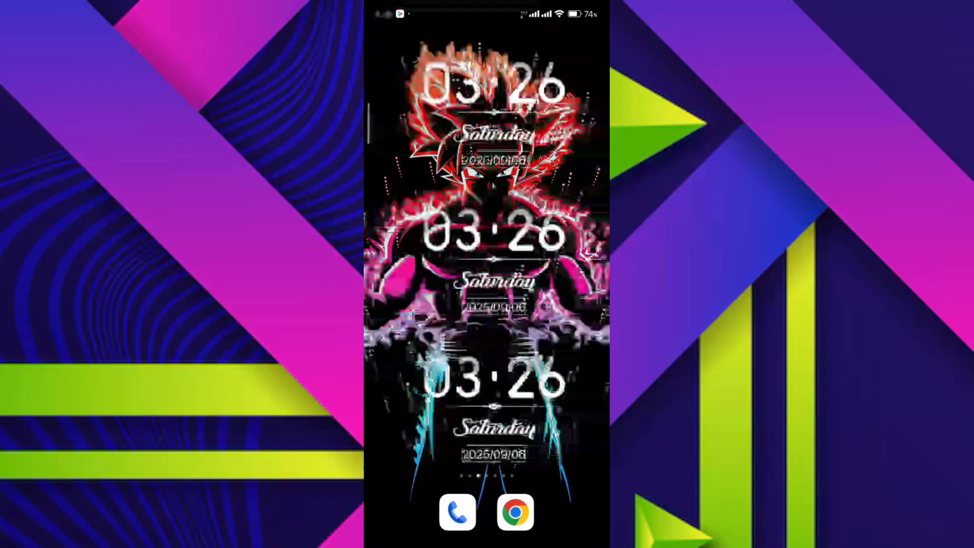
Launch Chrome from the dock, landing on the Dodo app page on Uptodown.
click(514, 513)
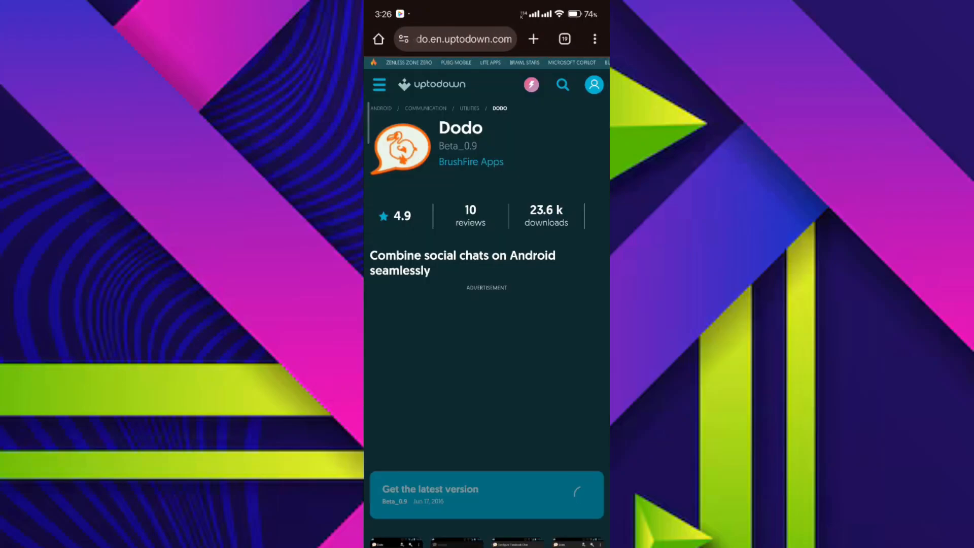
Scroll down the Dodo page to the green Download button for the free 1.62 MB file.
scroll(down, 3)
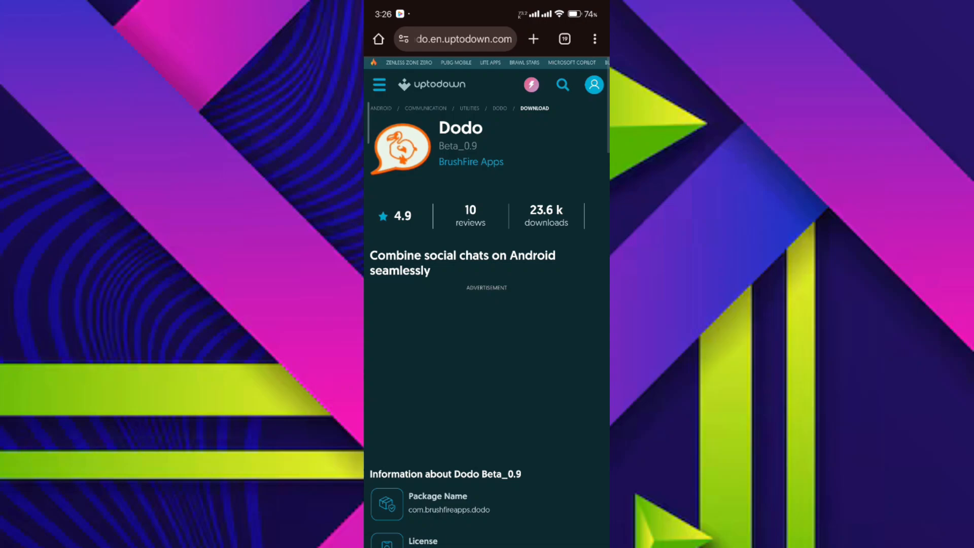
scroll(down, 3)
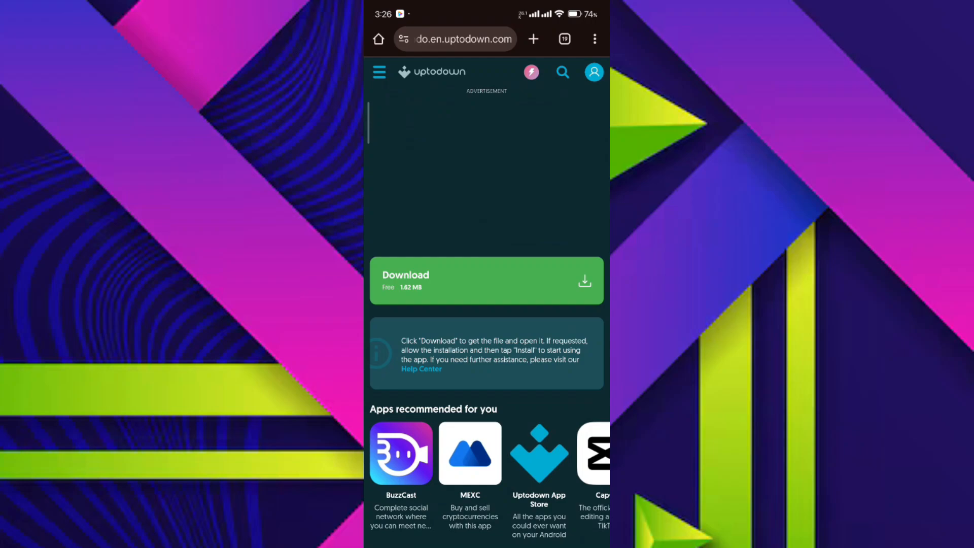
Download dodo-beta-0-9.apk again and launch it so Android's Dodo install prompt appears.
click(486, 280)
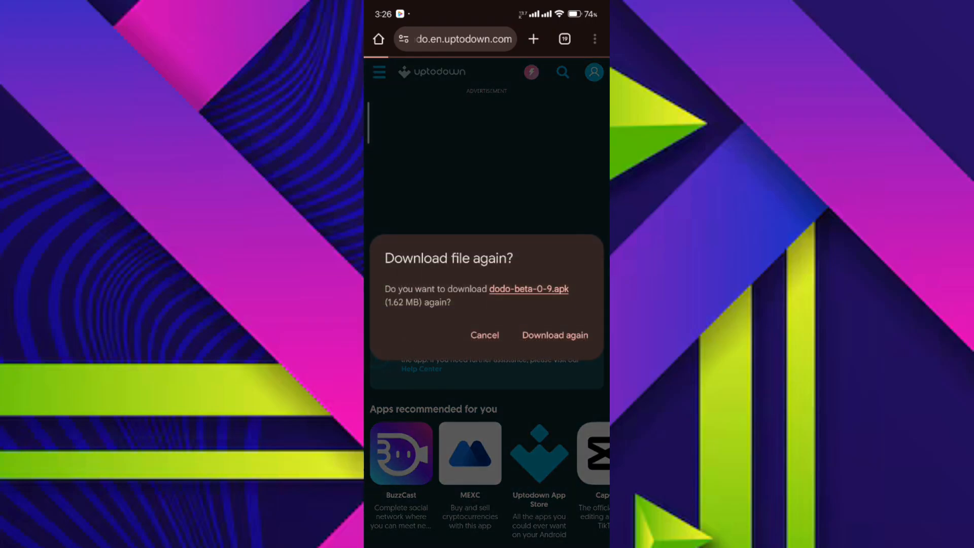
click(485, 335)
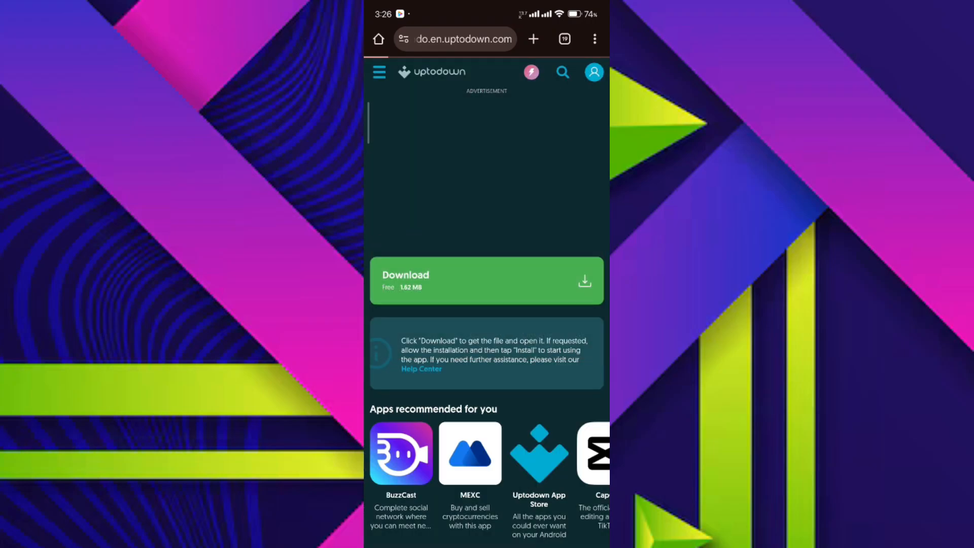
click(486, 280)
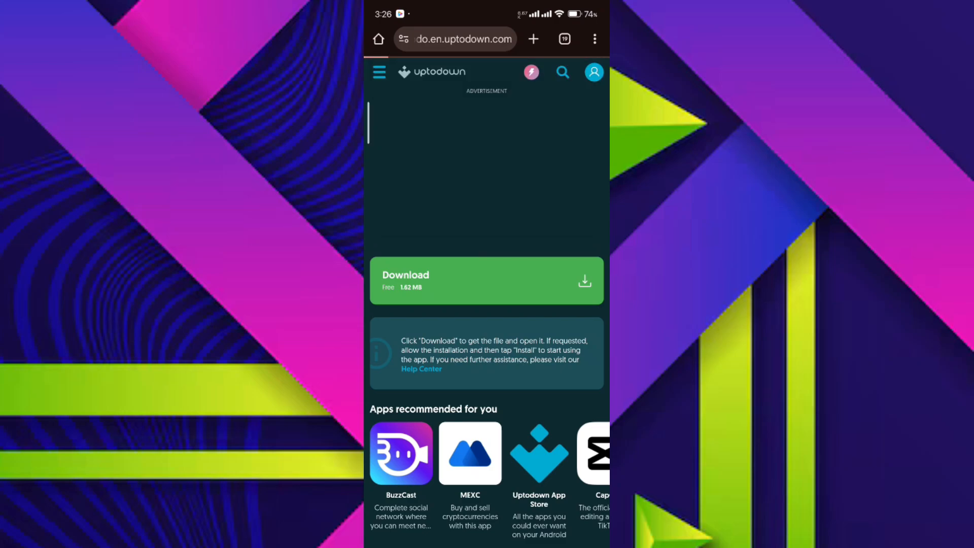
click(486, 280)
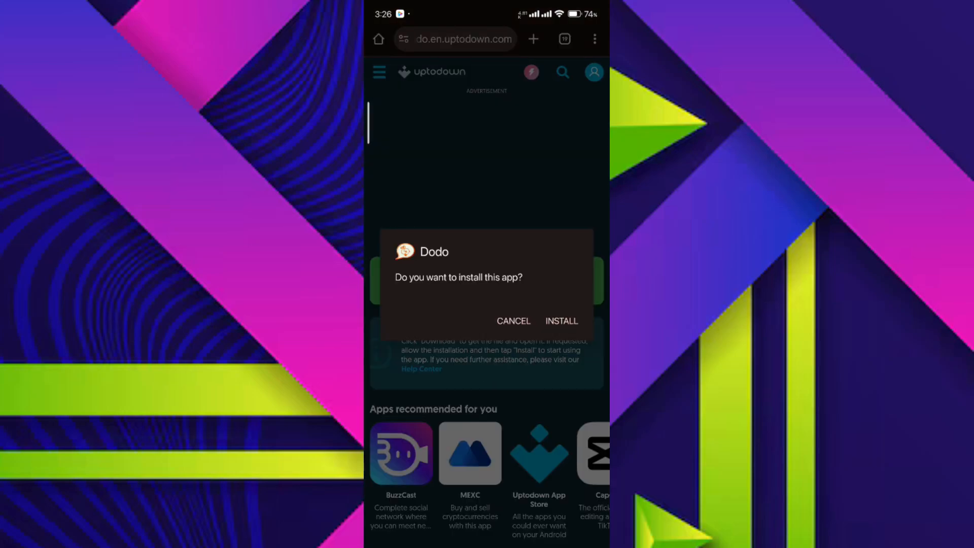